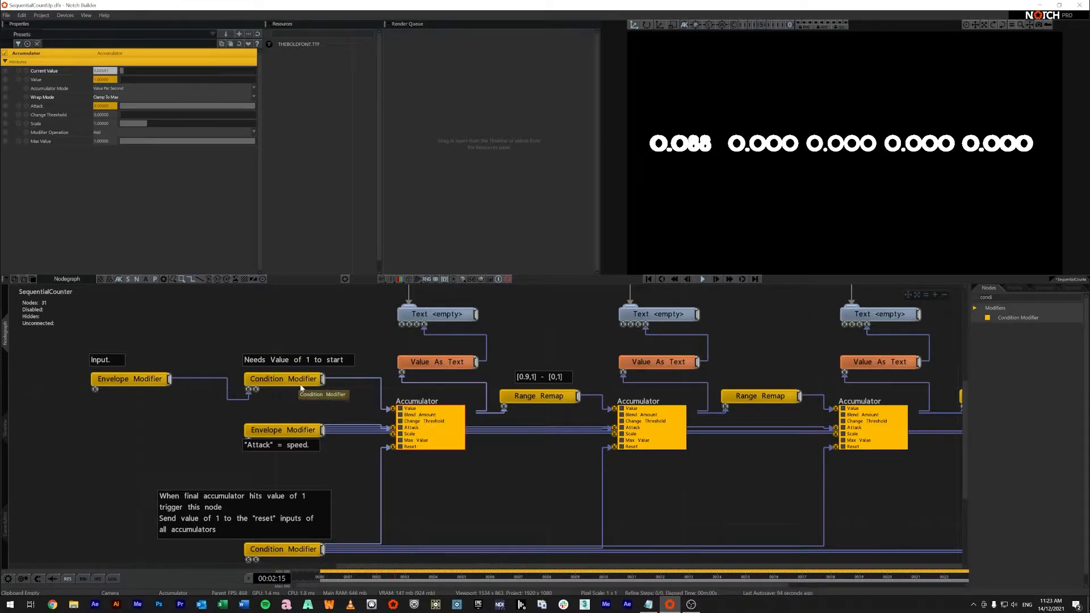
Step: Select the bottom Condition Modifier node in the Nodegraph to display its reset properties
{"action": "left_click", "coordinate": [284, 413]}
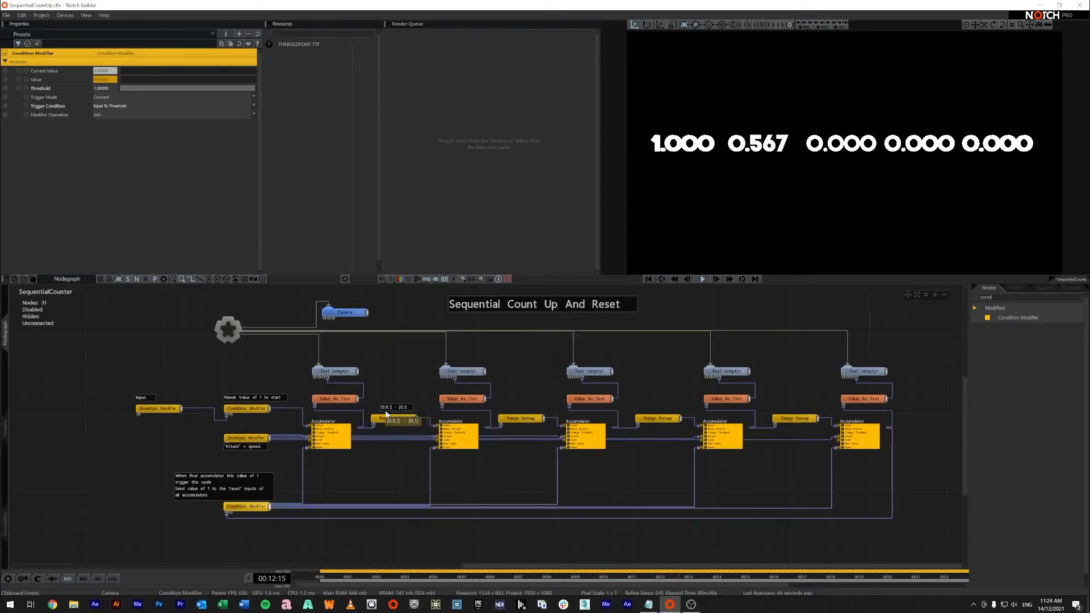
{"action": "left_click", "coordinate": [394, 418]}
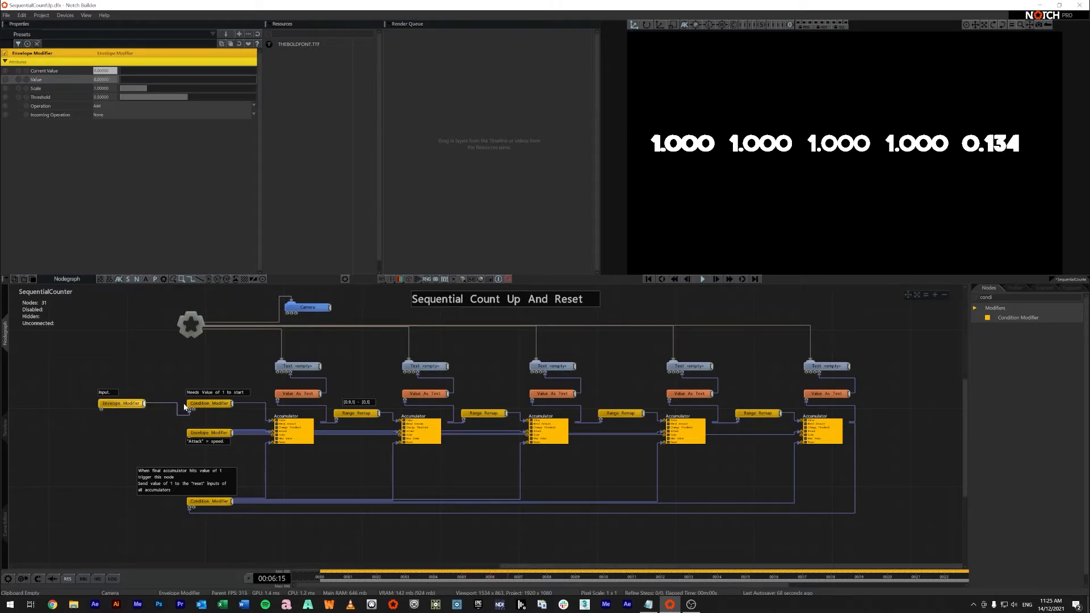
{"action": "left_click", "coordinate": [209, 403]}
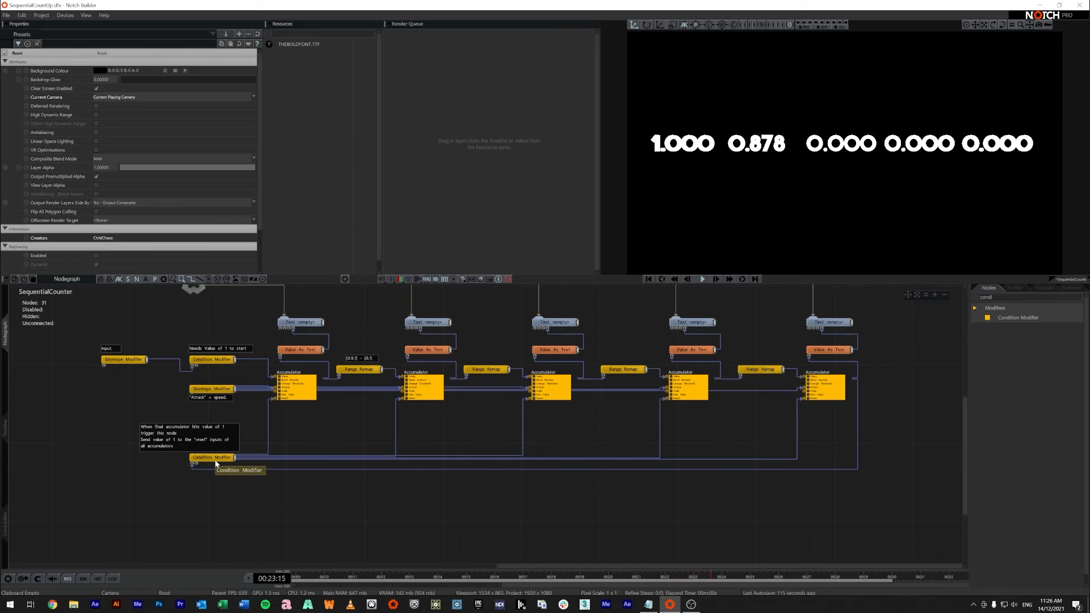
{"action": "left_click", "coordinate": [212, 457]}
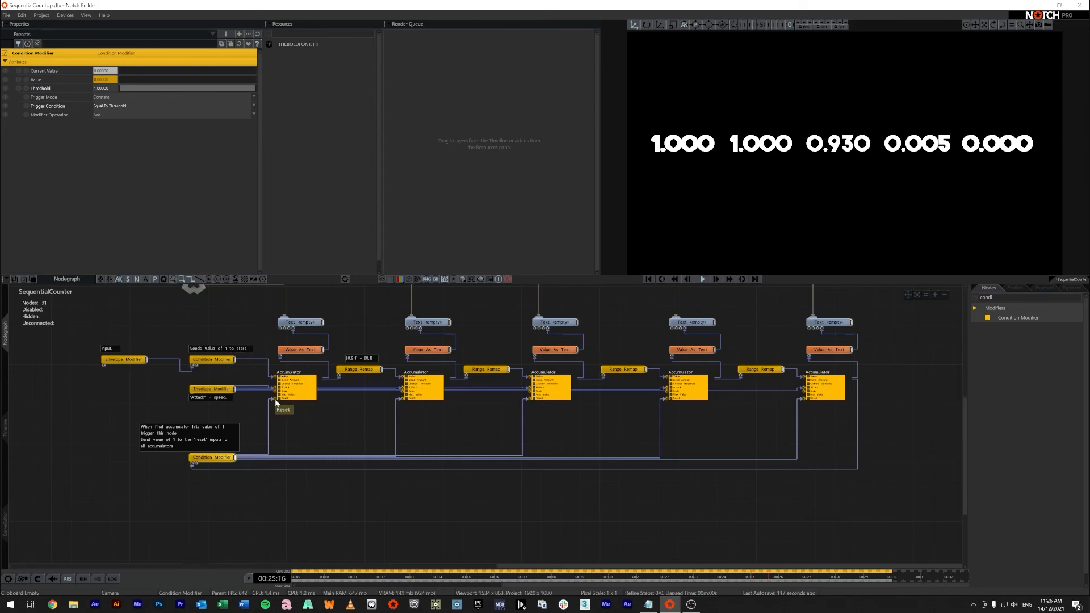